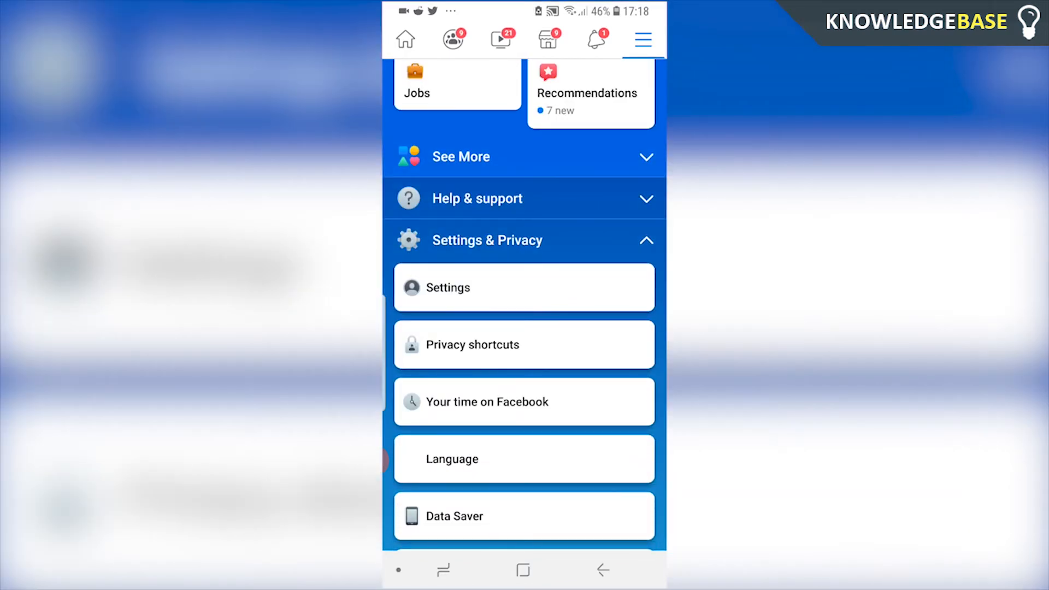
Step: Open Settings from the Settings & Privacy menu
click(449, 287)
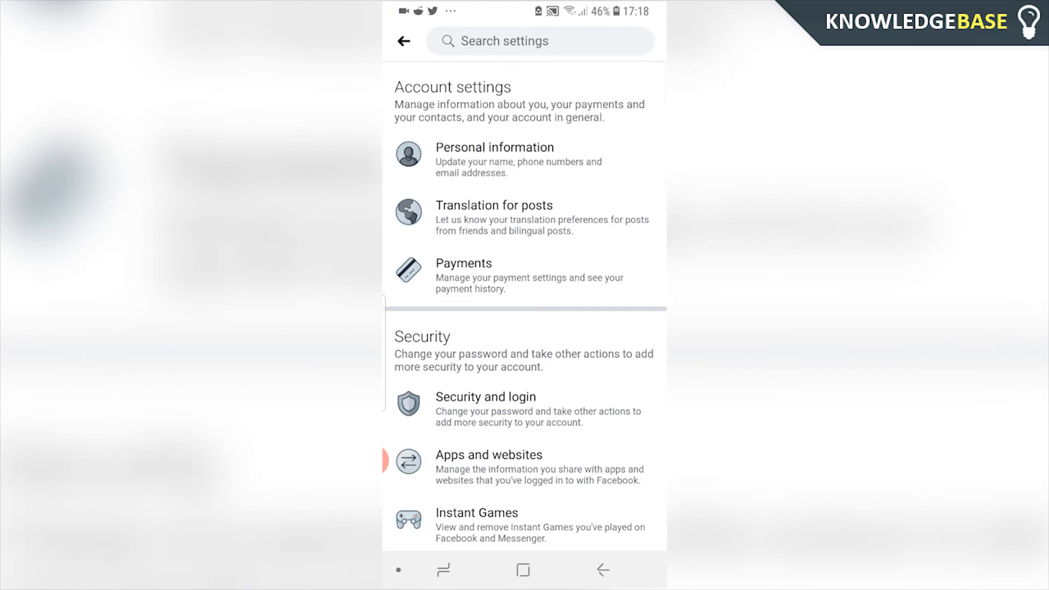
Step: Open Personal information to view the contact info with the primary email
click(494, 159)
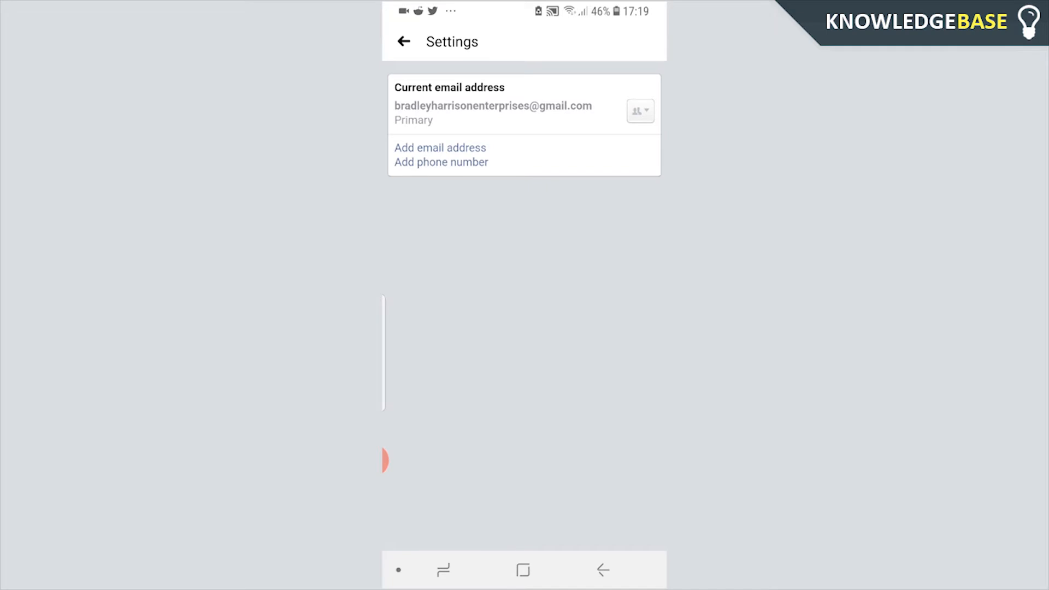
Step: Open the Add email address form below the current primary email
click(439, 148)
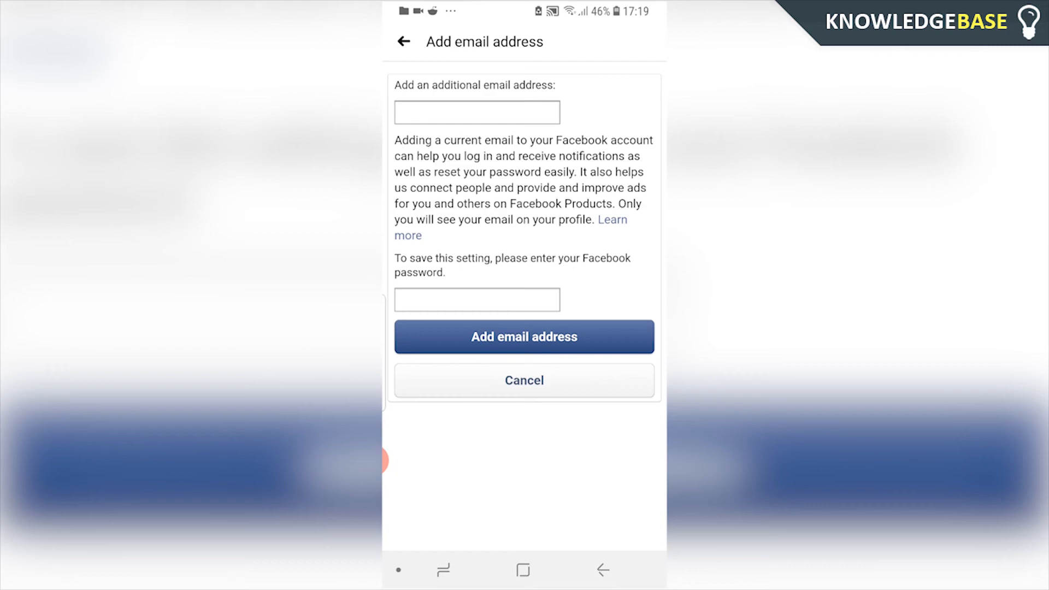
click(601, 570)
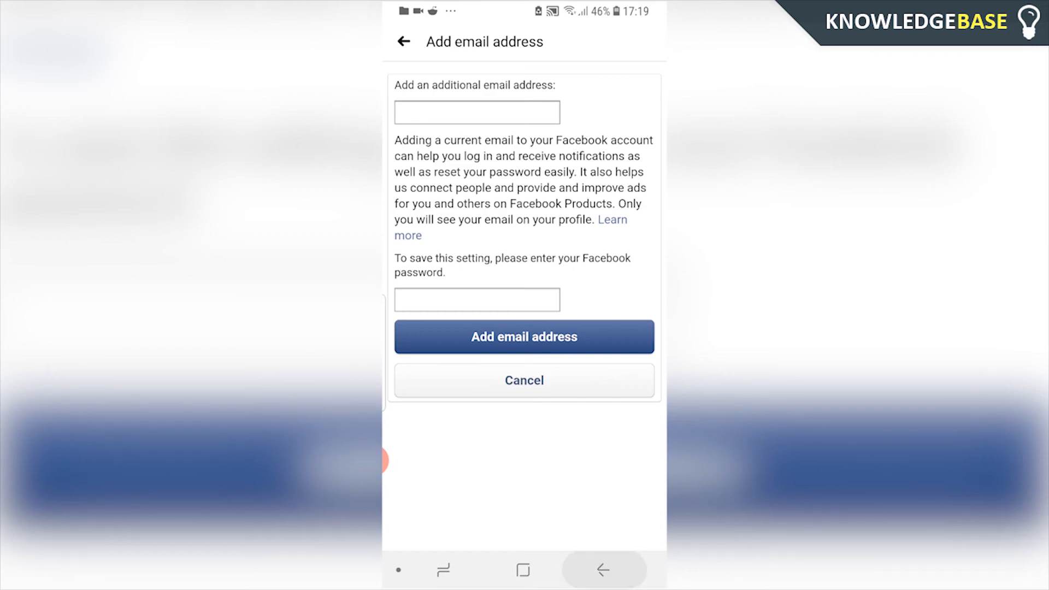